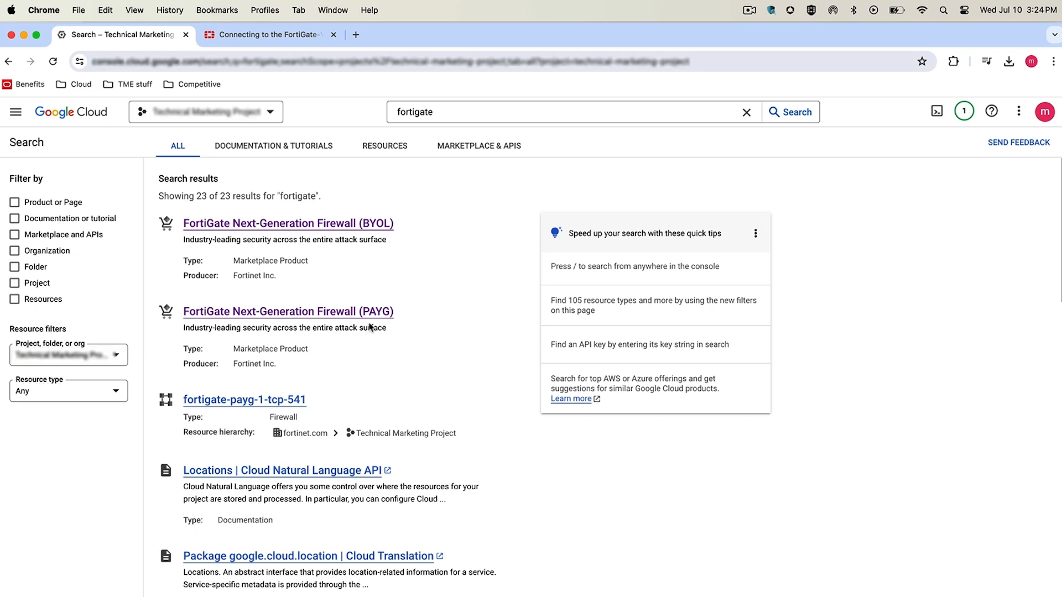
# Open the FortiGate Next-Generation Firewall (PAYG) product page and launch a new deployment
pyautogui.click(287, 311)
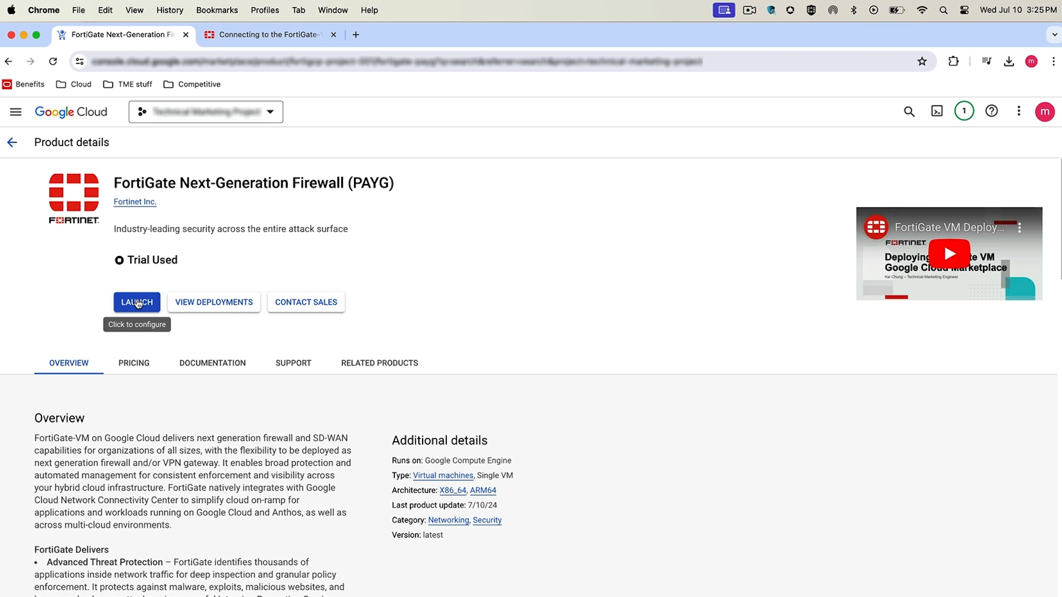
pyautogui.moveTo(145, 274)
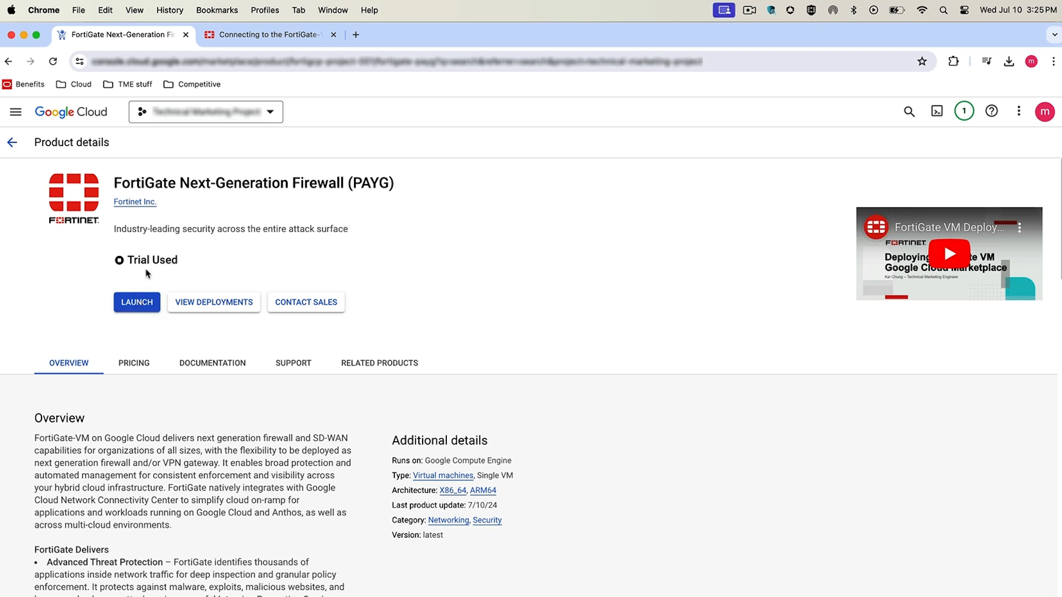
pyautogui.moveTo(154, 294)
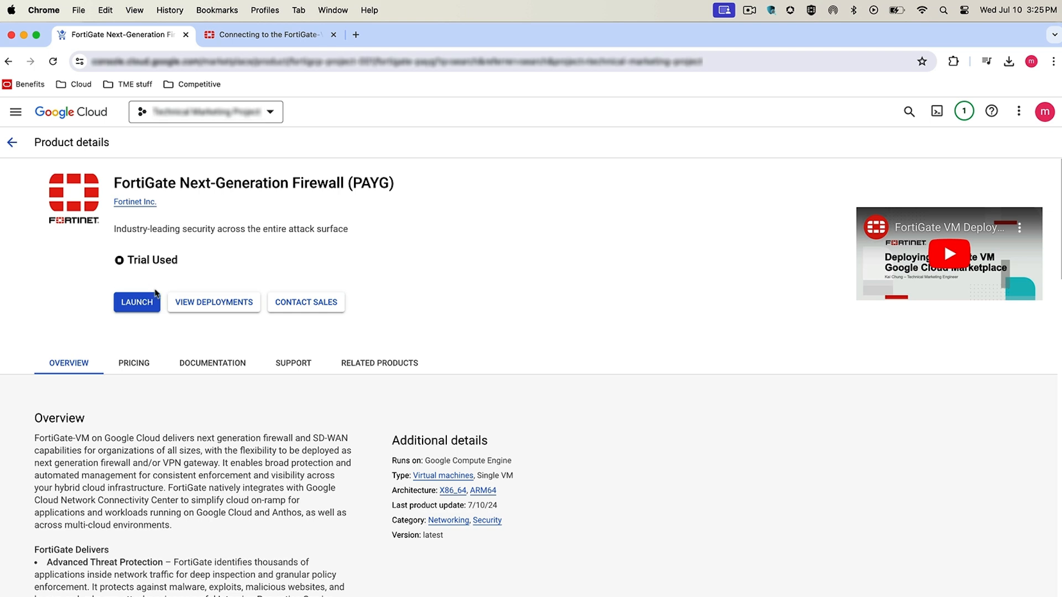
pyautogui.moveTo(137, 302)
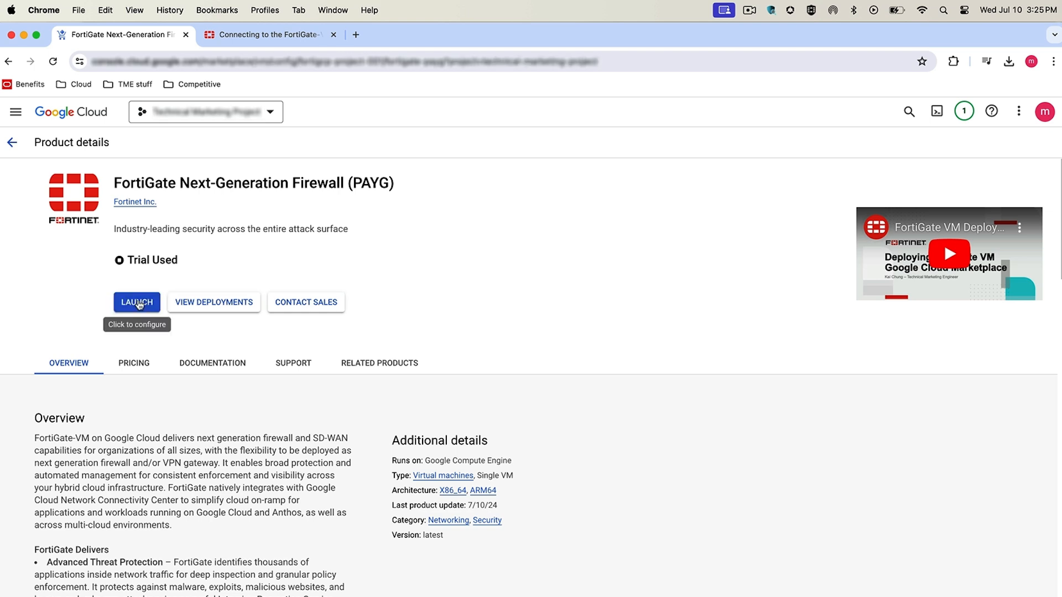
pyautogui.click(136, 302)
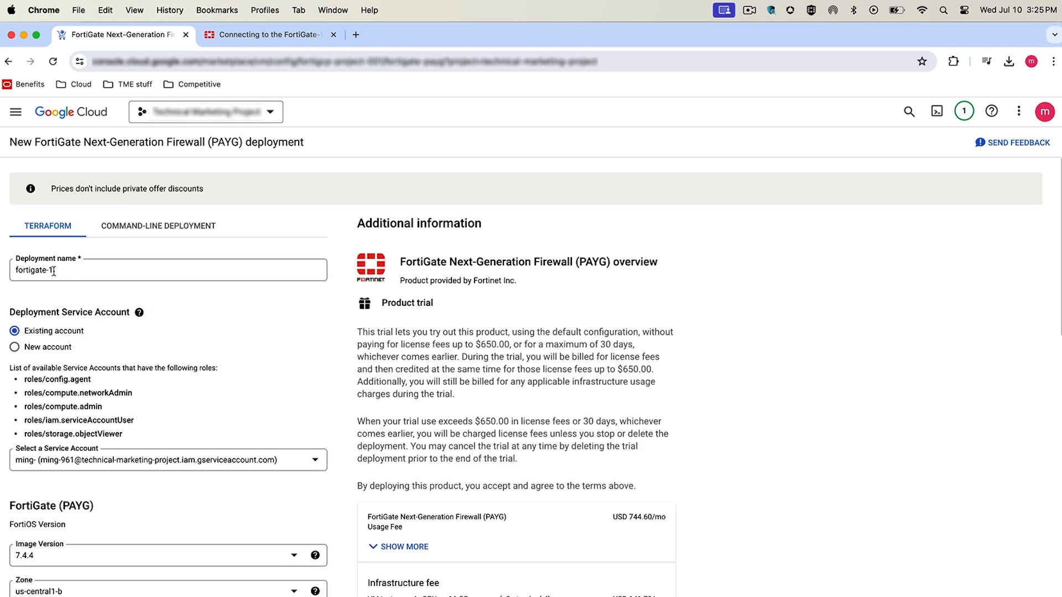
# Rename the deployment to fortigate-cc-1 and enable Confidential VM and Shielded VM
pyautogui.click(168, 270)
pyautogui.write('cc-')
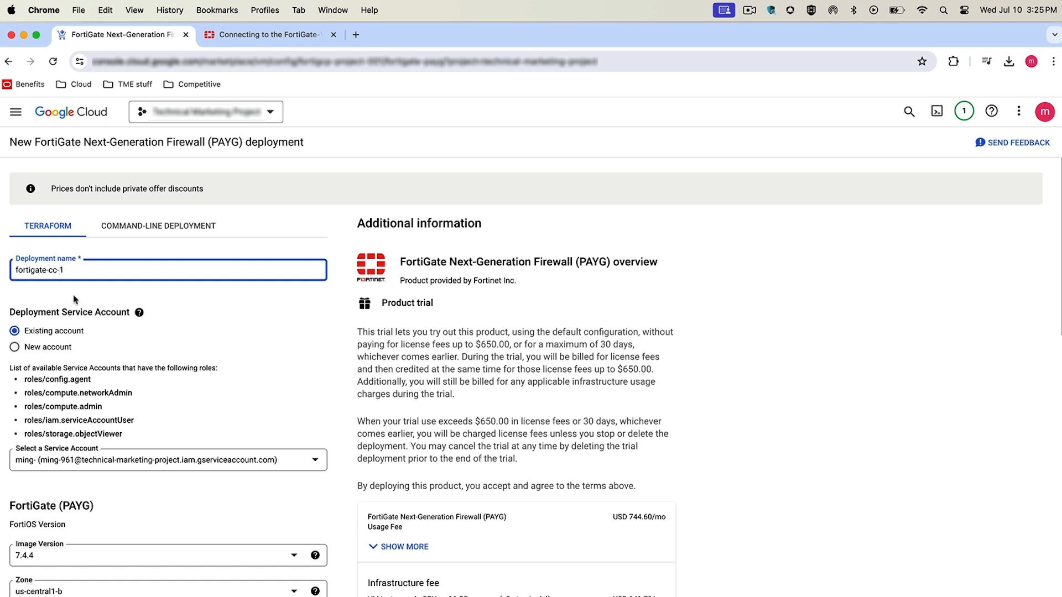
pyautogui.moveTo(57, 286)
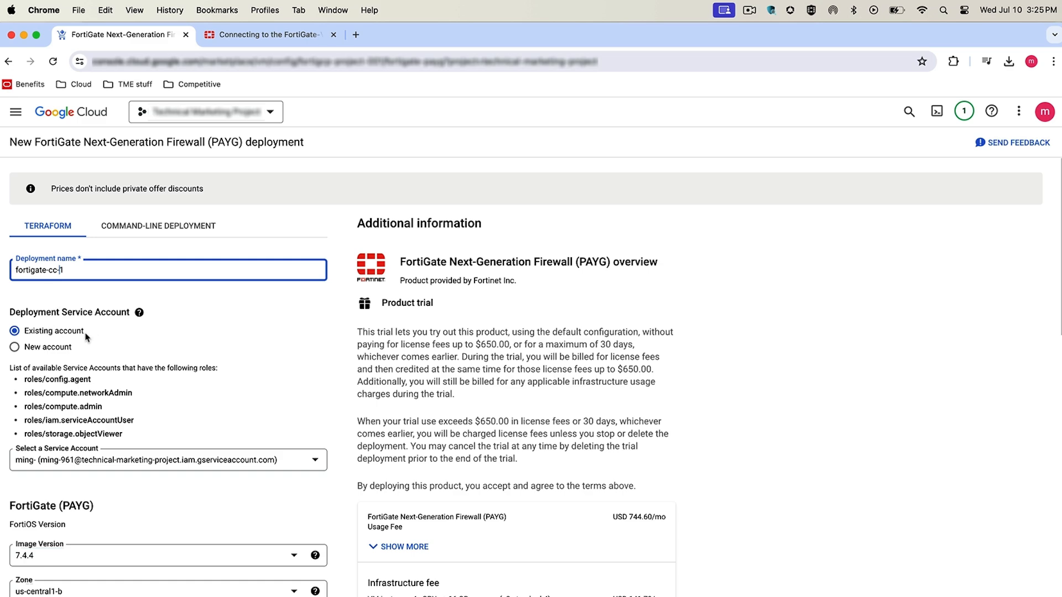
pyautogui.scroll(-3)
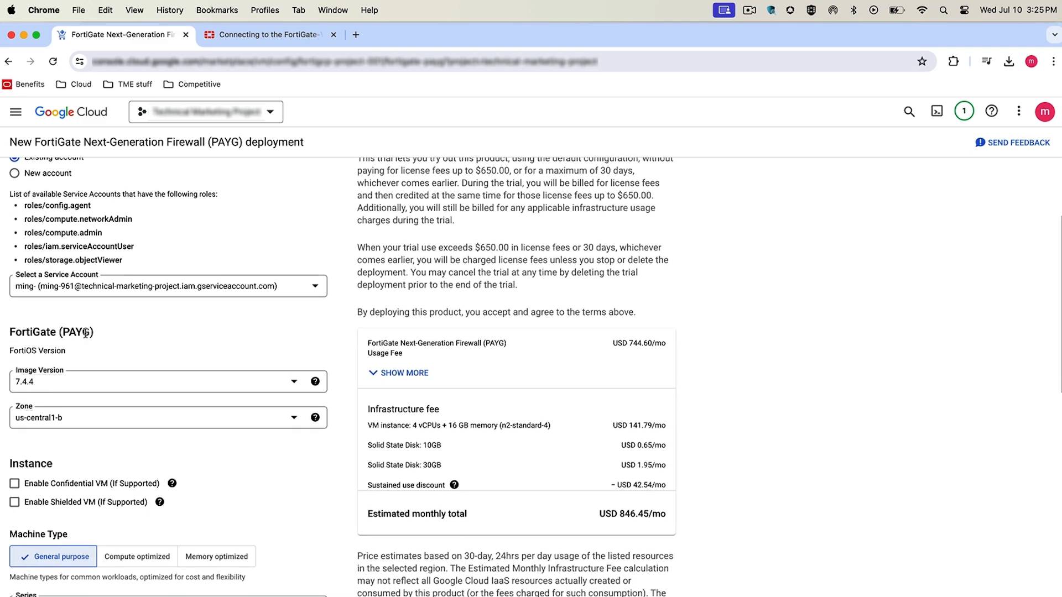
pyautogui.scroll(-3)
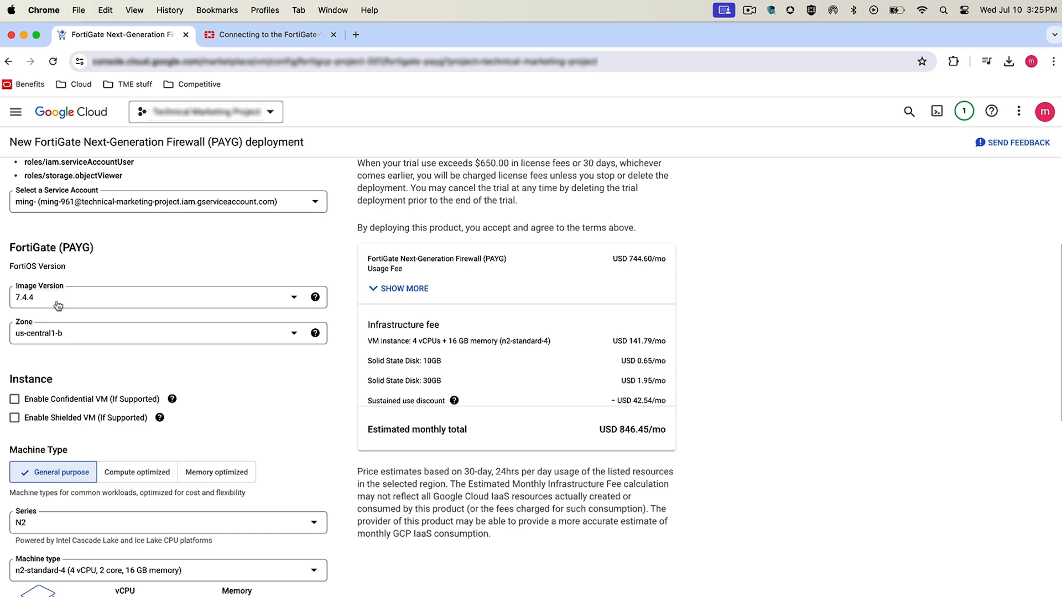
pyautogui.moveTo(58, 305)
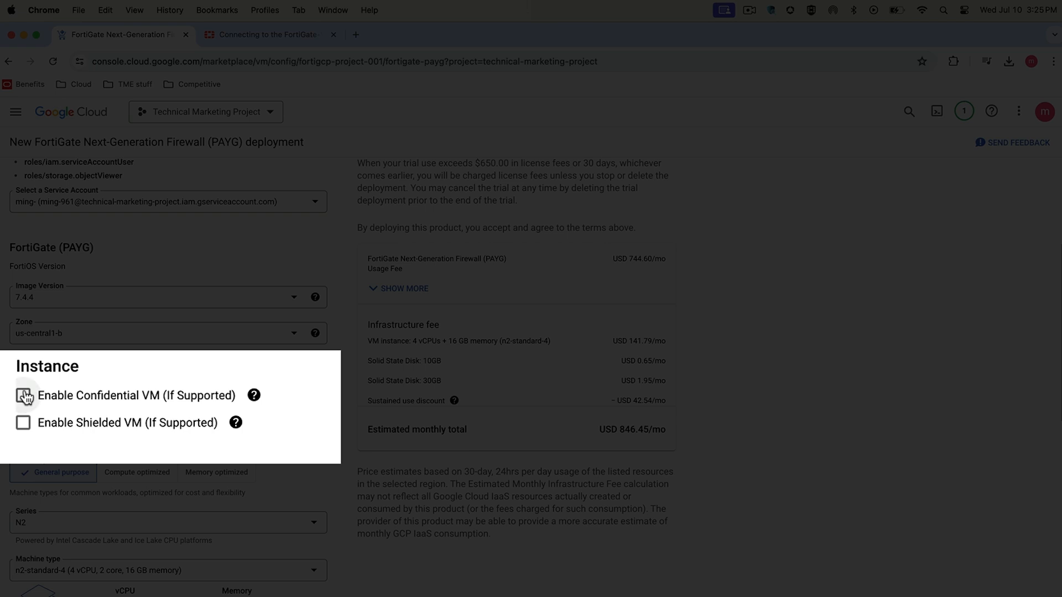
pyautogui.click(23, 396)
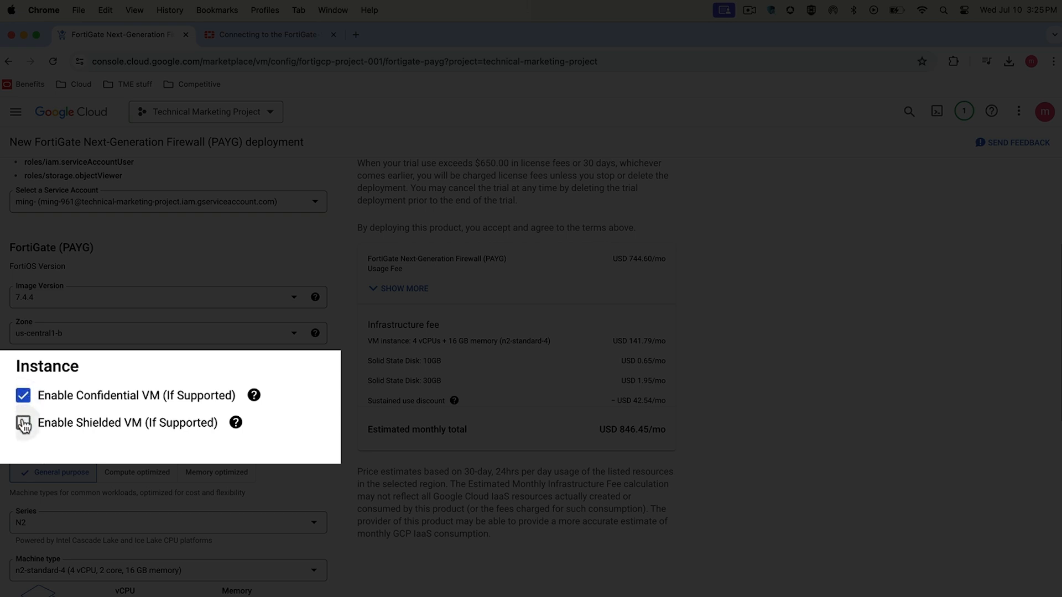
pyautogui.click(23, 422)
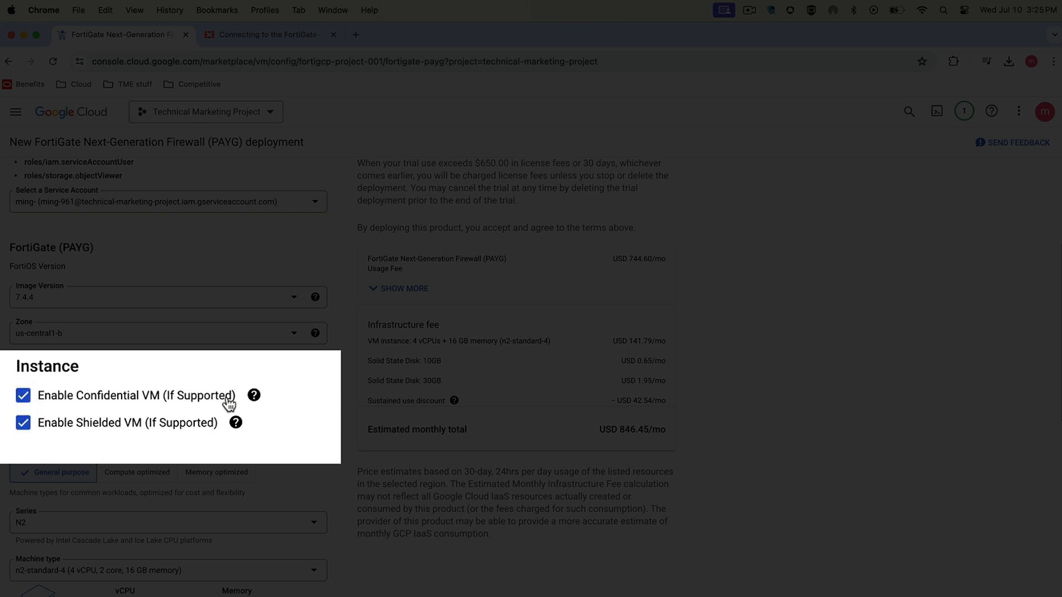
pyautogui.scroll(-3)
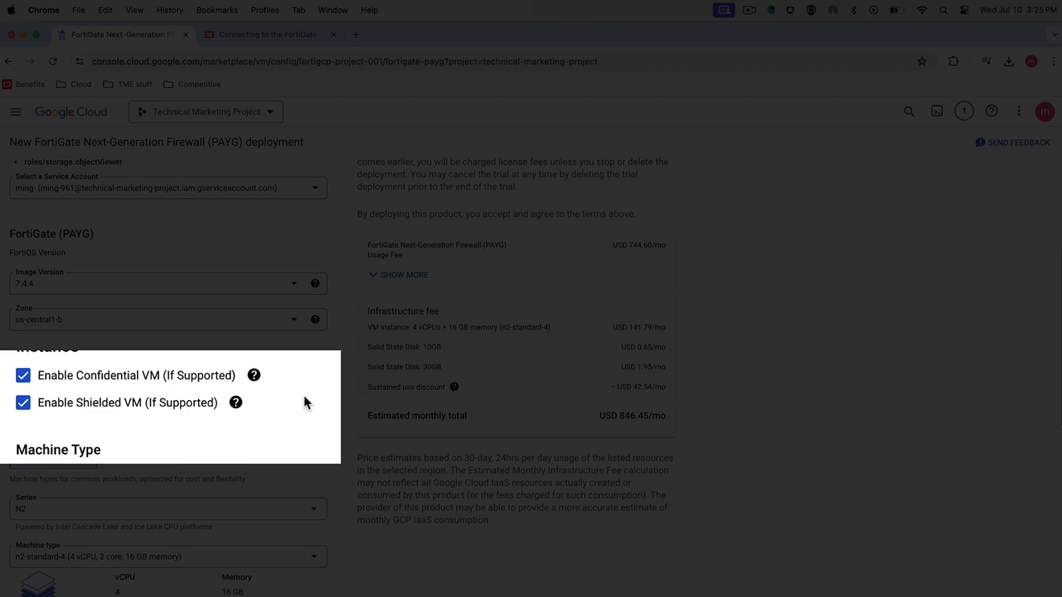
pyautogui.scroll(-3)
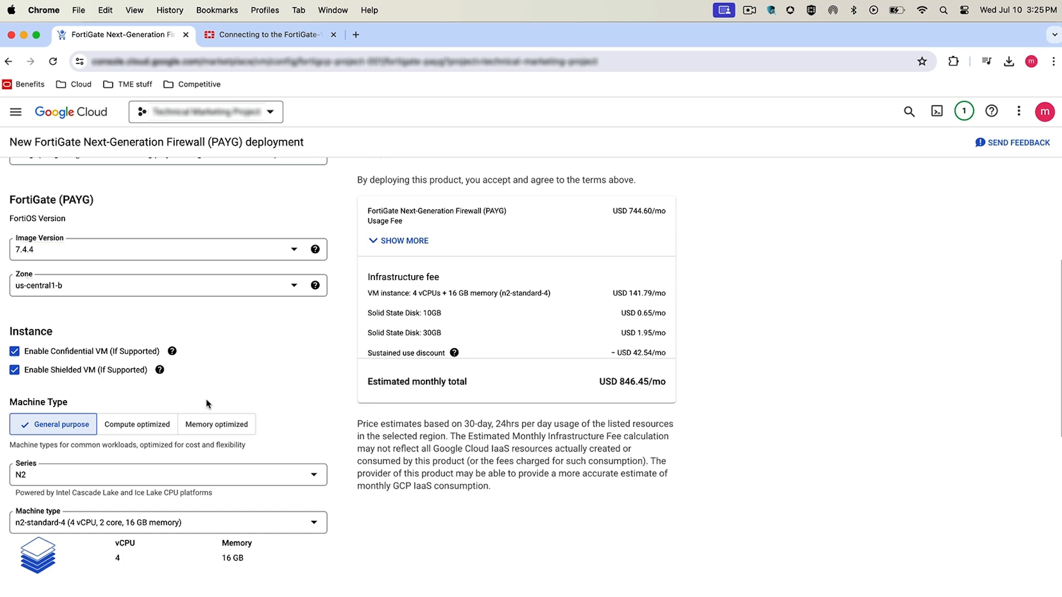
# Select the N2D machine series for the instance
pyautogui.click(163, 474)
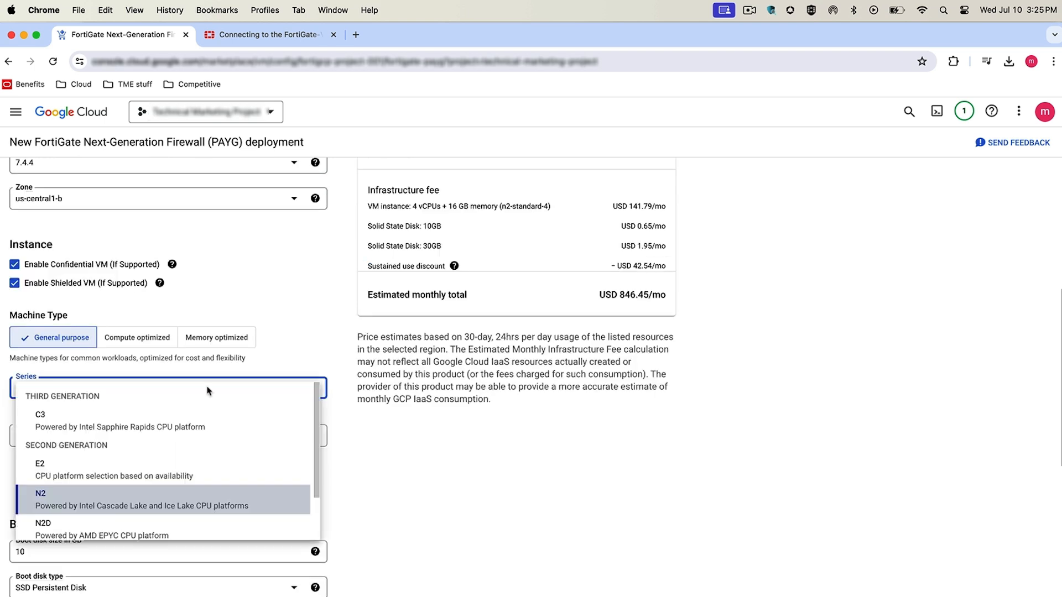
pyautogui.click(42, 529)
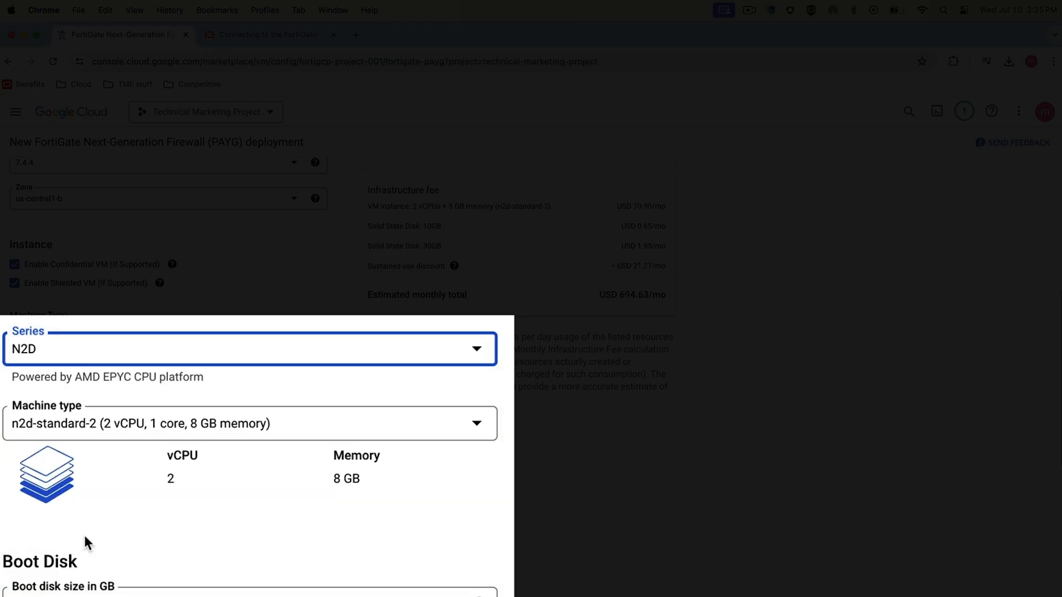
pyautogui.moveTo(112, 357)
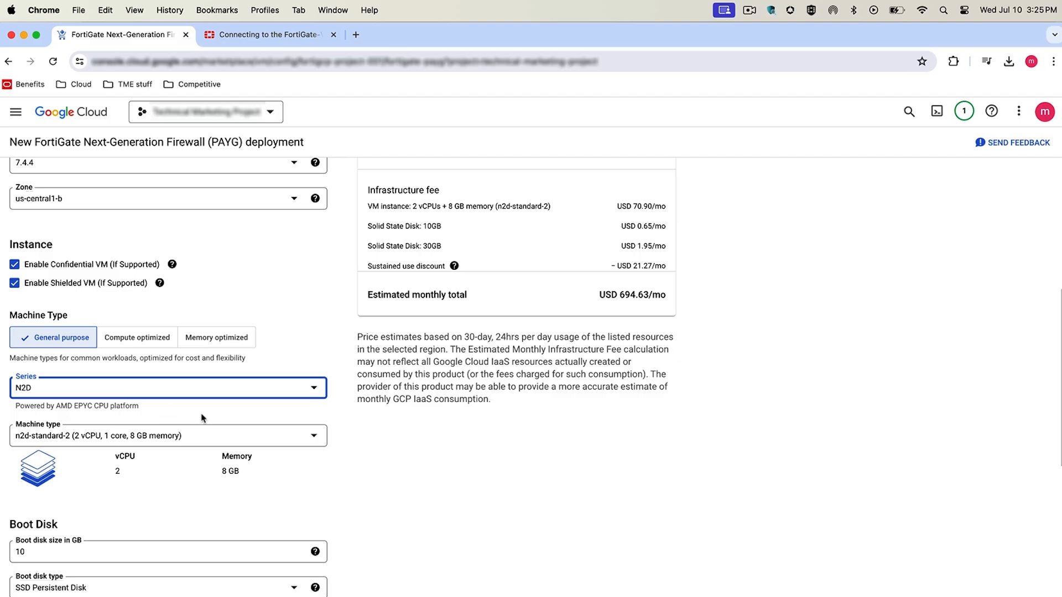
pyautogui.scroll(-3)
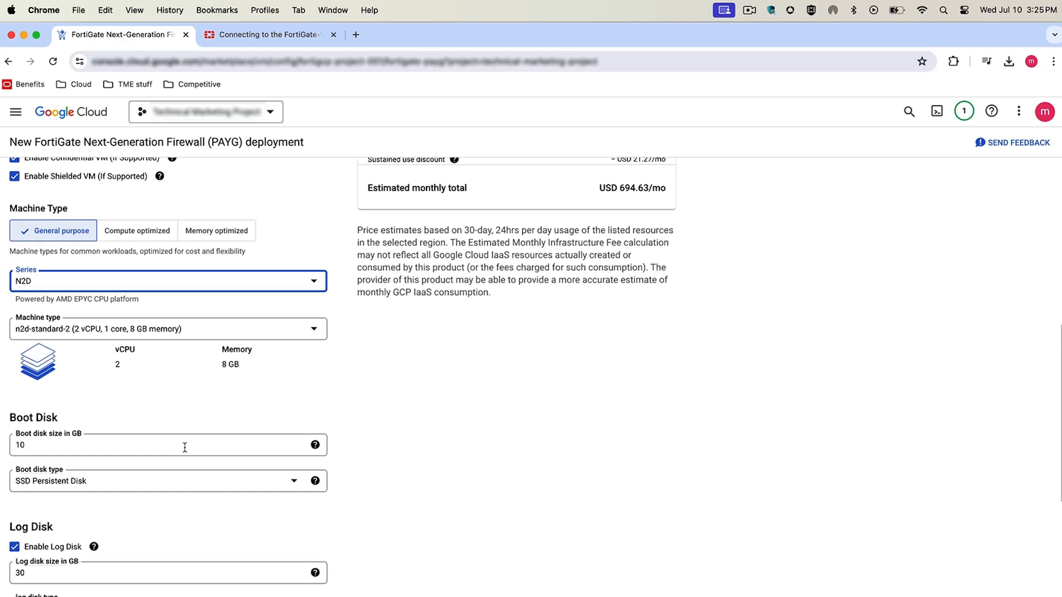
pyautogui.scroll(-3)
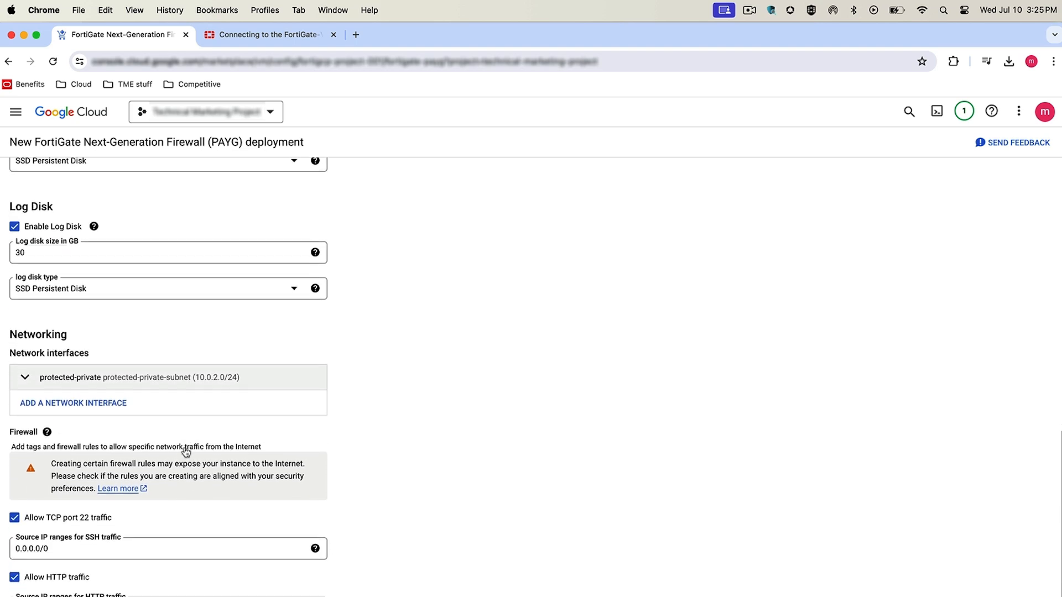
pyautogui.scroll(-3)
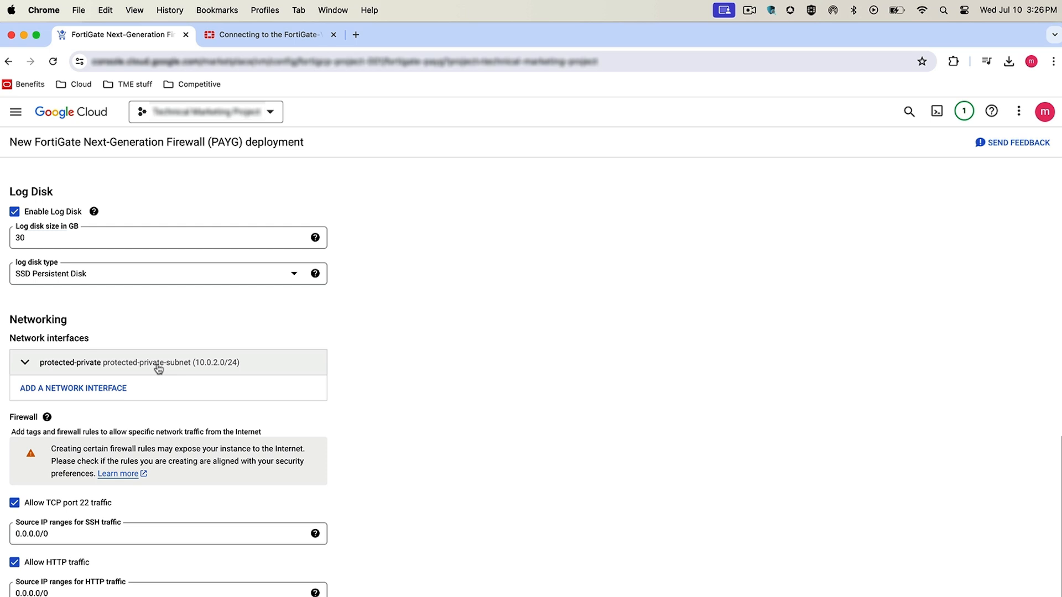
# Expand the protected-private network interface to review network, subnetwork and external IP
pyautogui.click(168, 362)
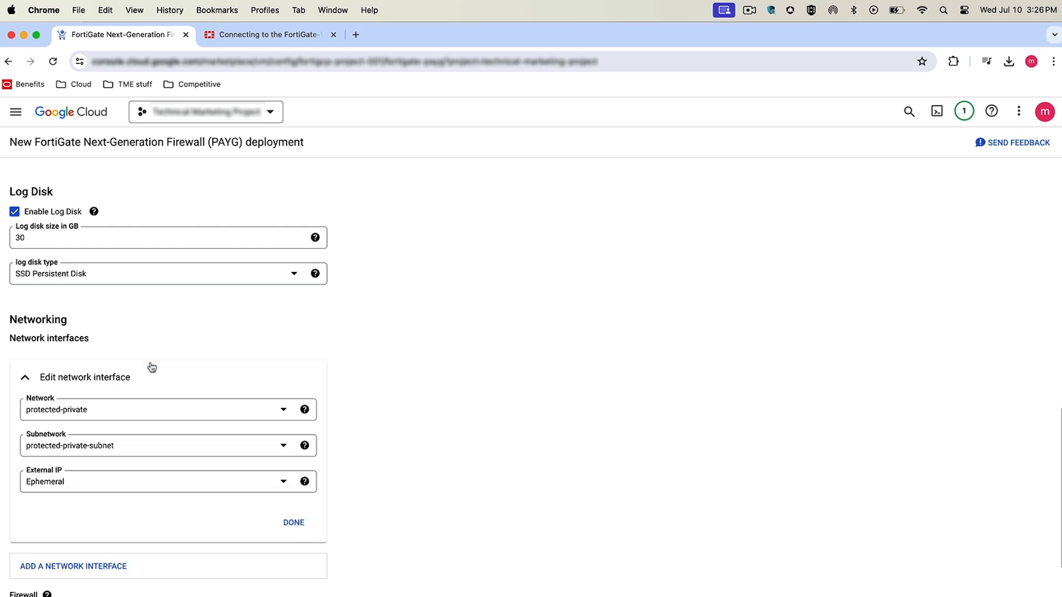
pyautogui.moveTo(69, 491)
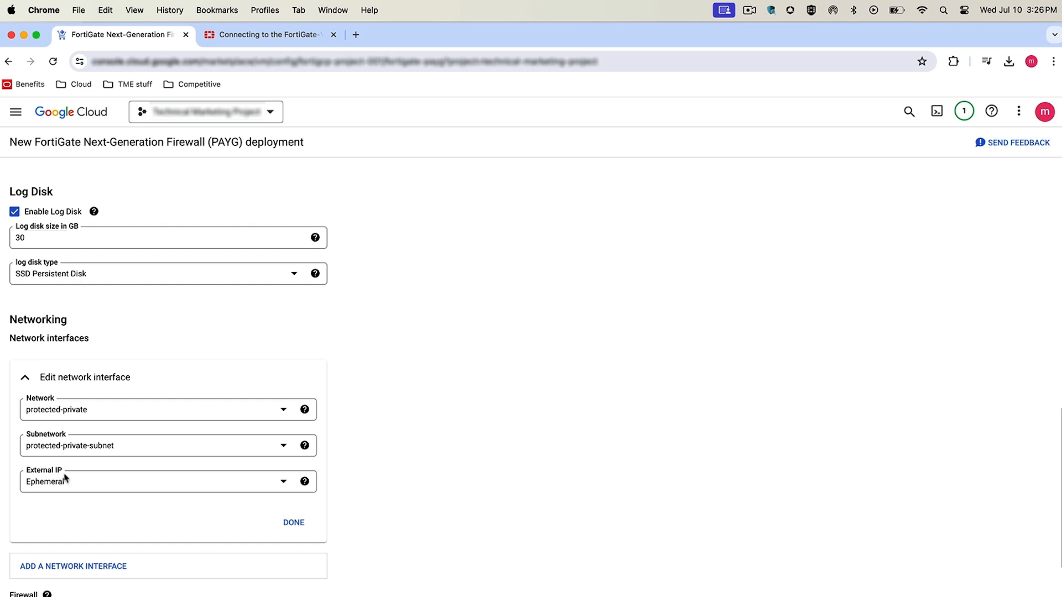
pyautogui.moveTo(69, 478)
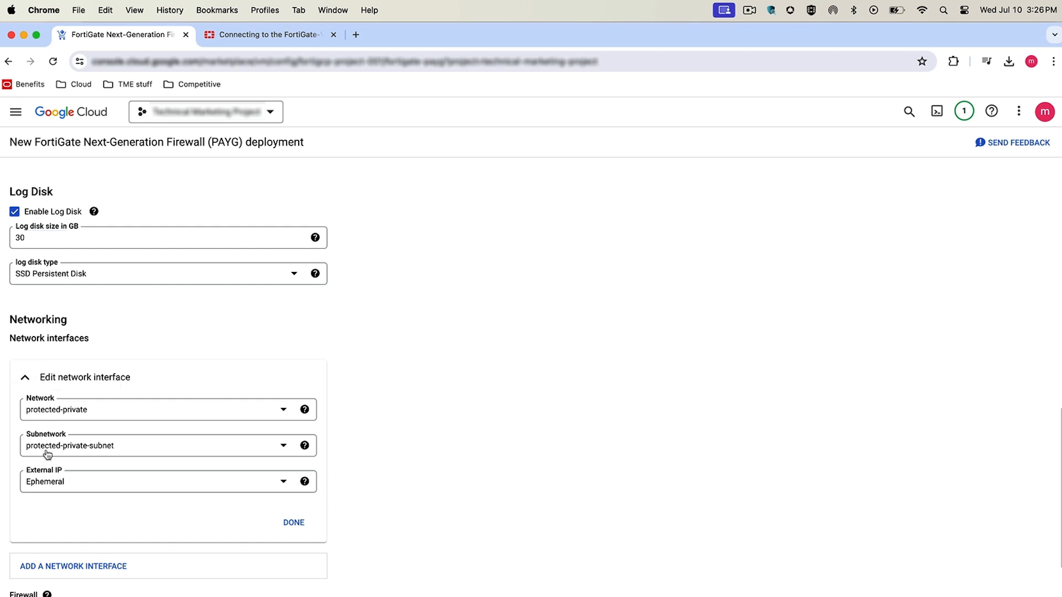
pyautogui.scroll(-3)
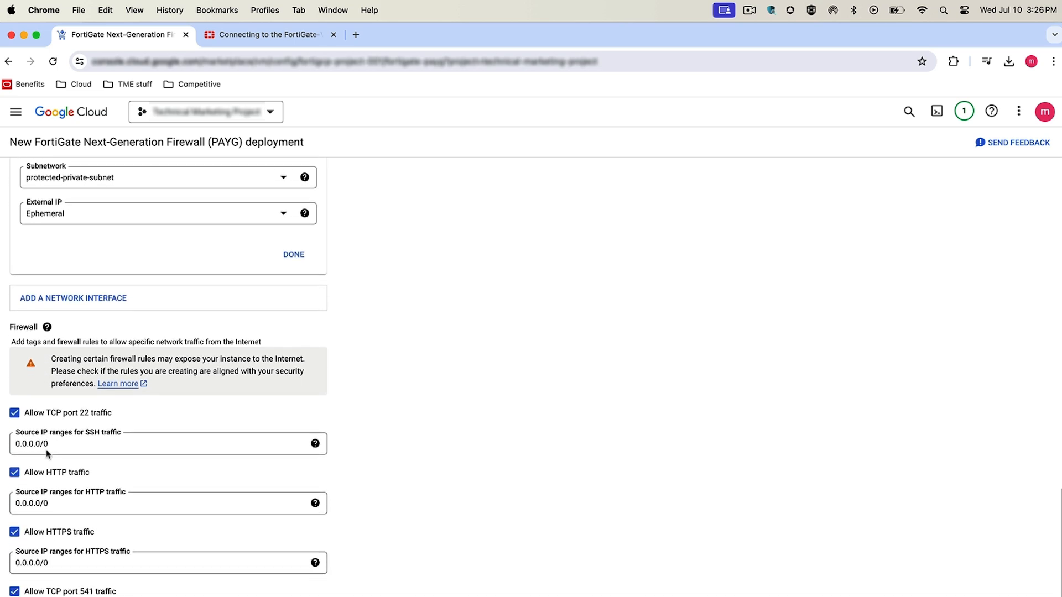
pyautogui.scroll(-3)
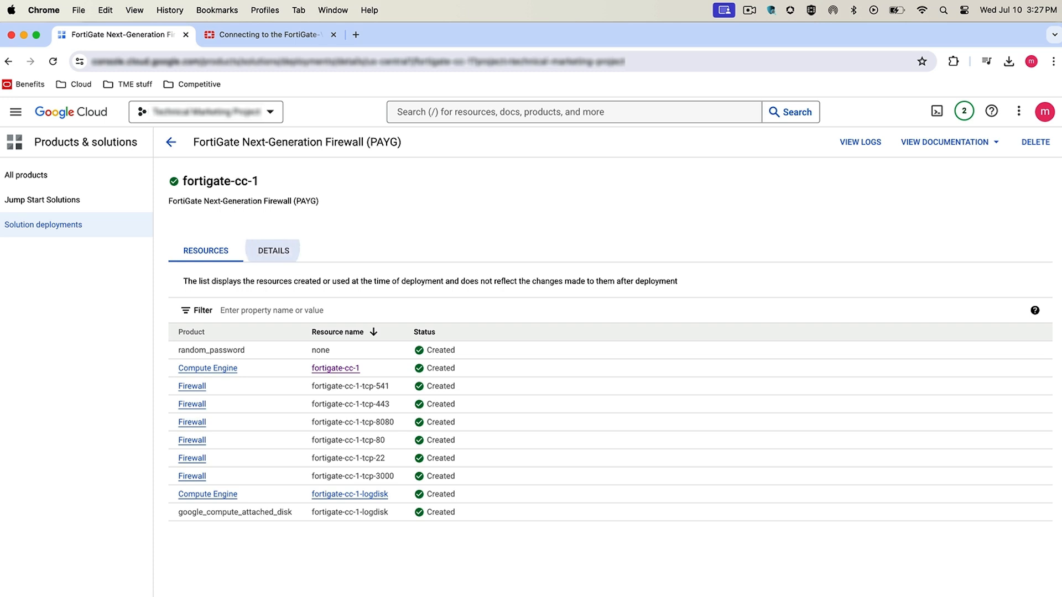
# Show the fortigate-cc-1 deployment details and select the Instance Nat Ip value
pyautogui.click(272, 251)
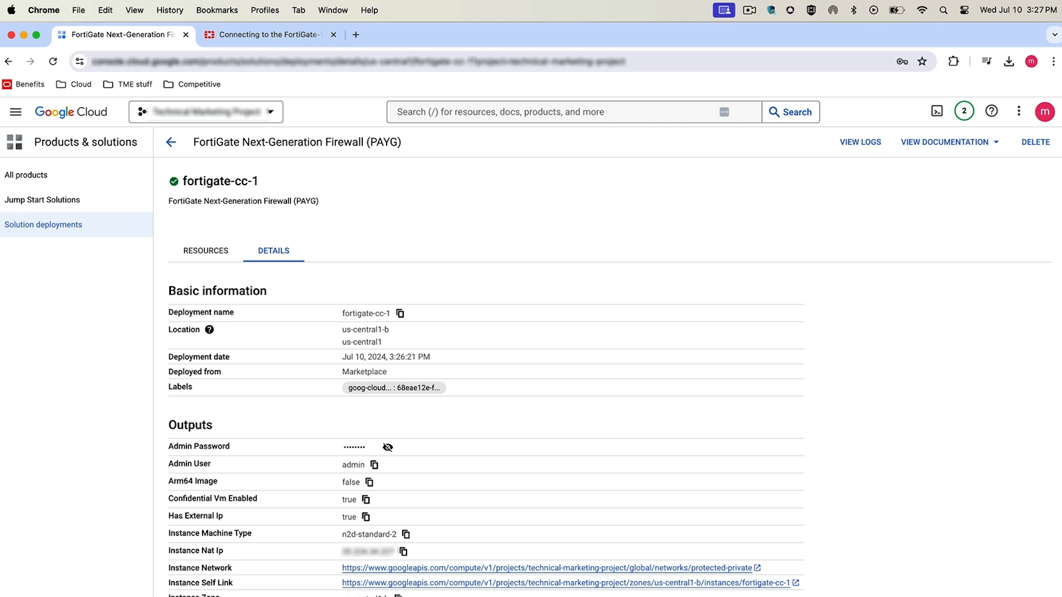
pyautogui.doubleClick(369, 551)
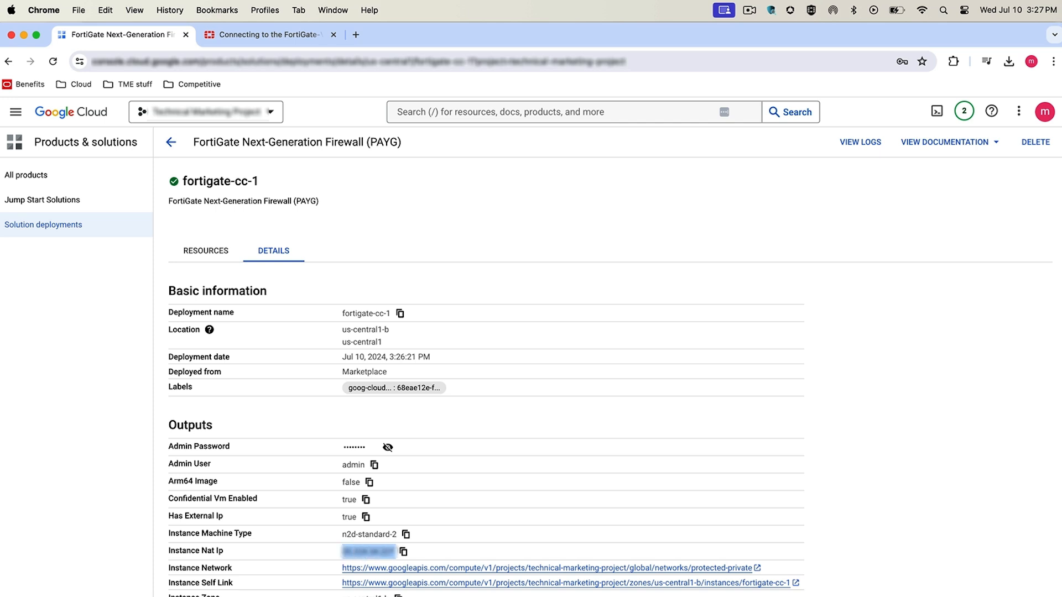
pyautogui.write('admin')
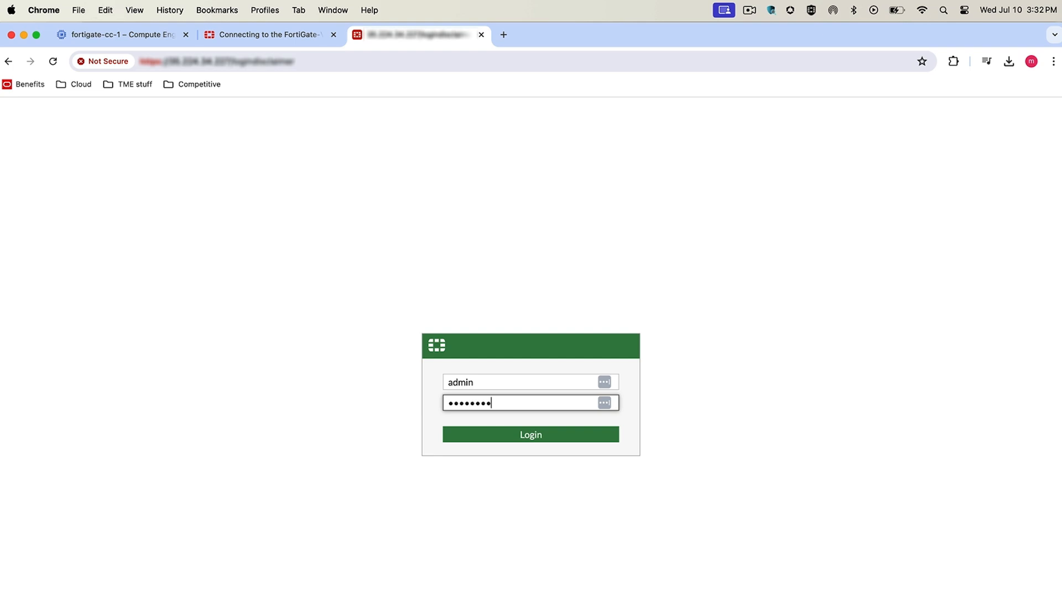
# Log in as admin, set a new admin password, then sign in again with it
pyautogui.click(530, 434)
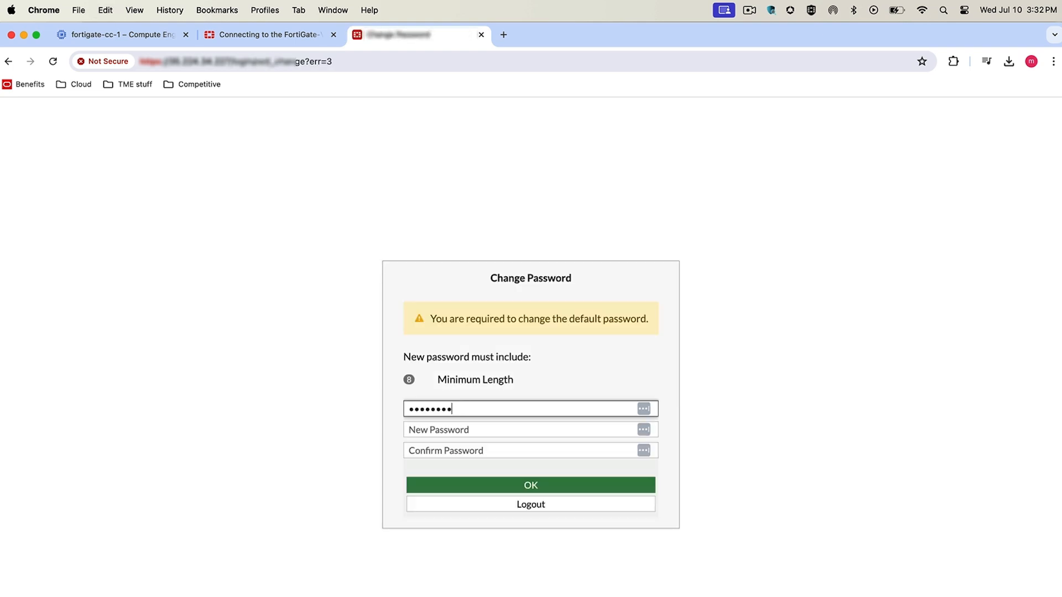
pyautogui.write('••')
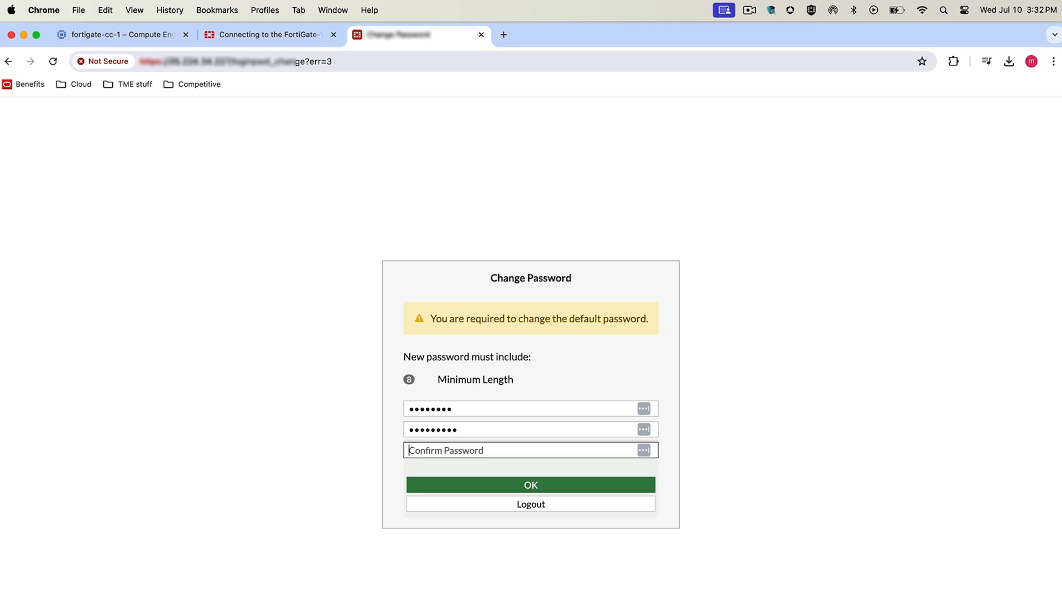
pyautogui.write('•••••')
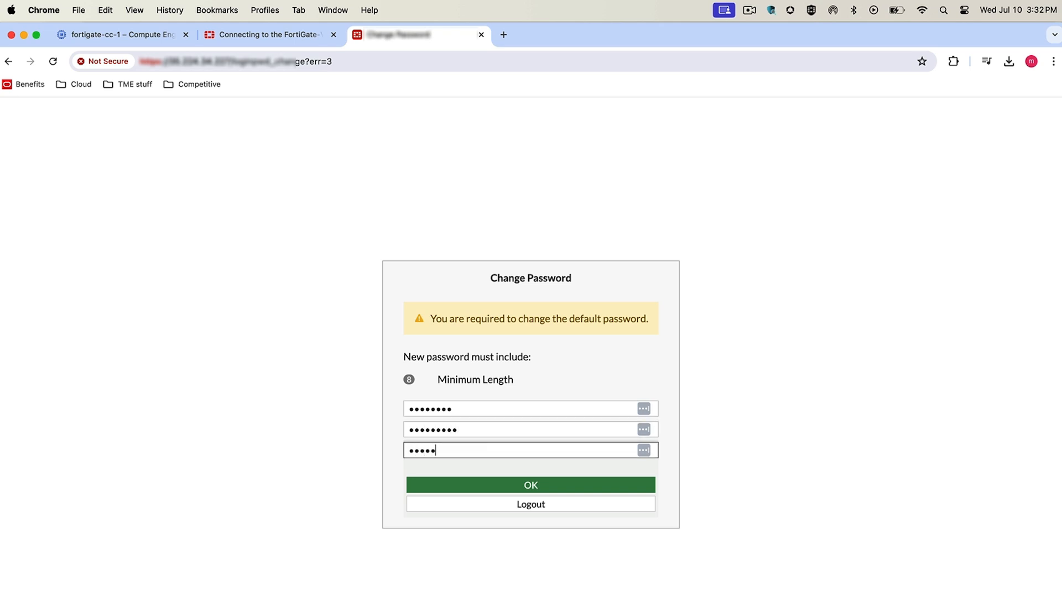
pyautogui.write('••••')
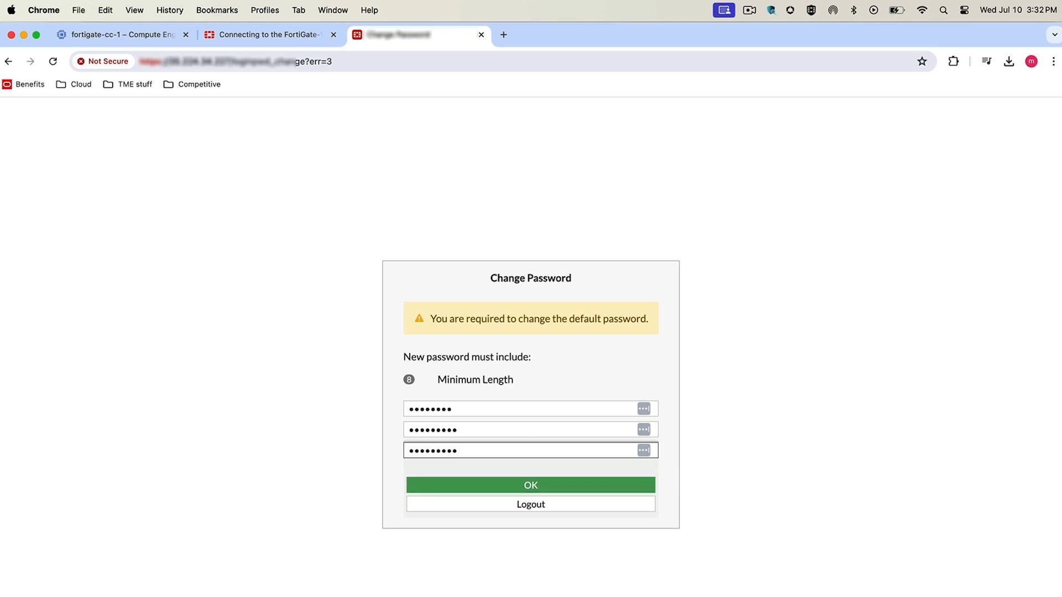
pyautogui.click(531, 485)
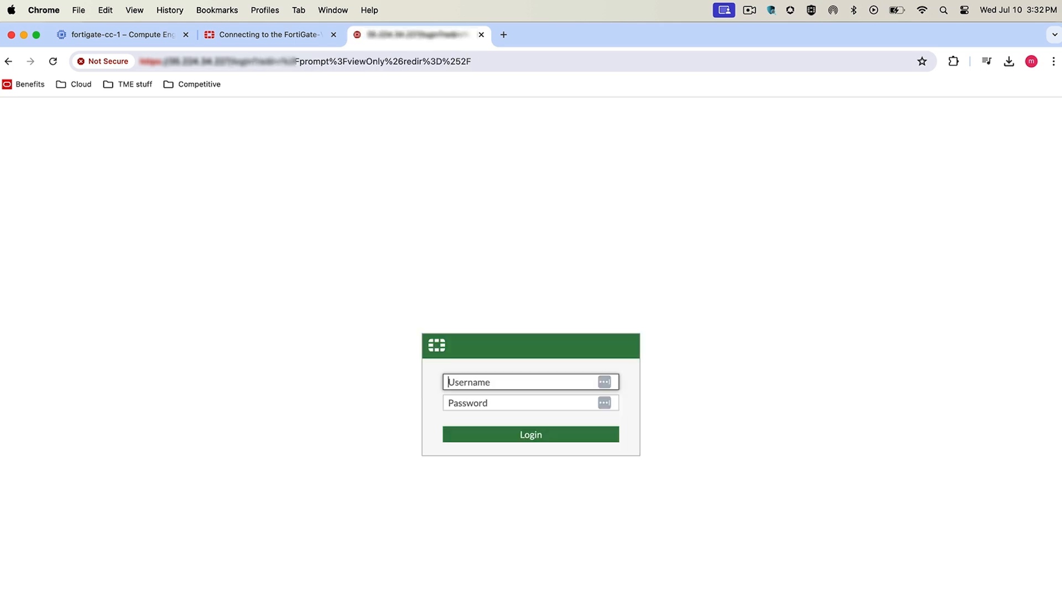
pyautogui.write('admin')
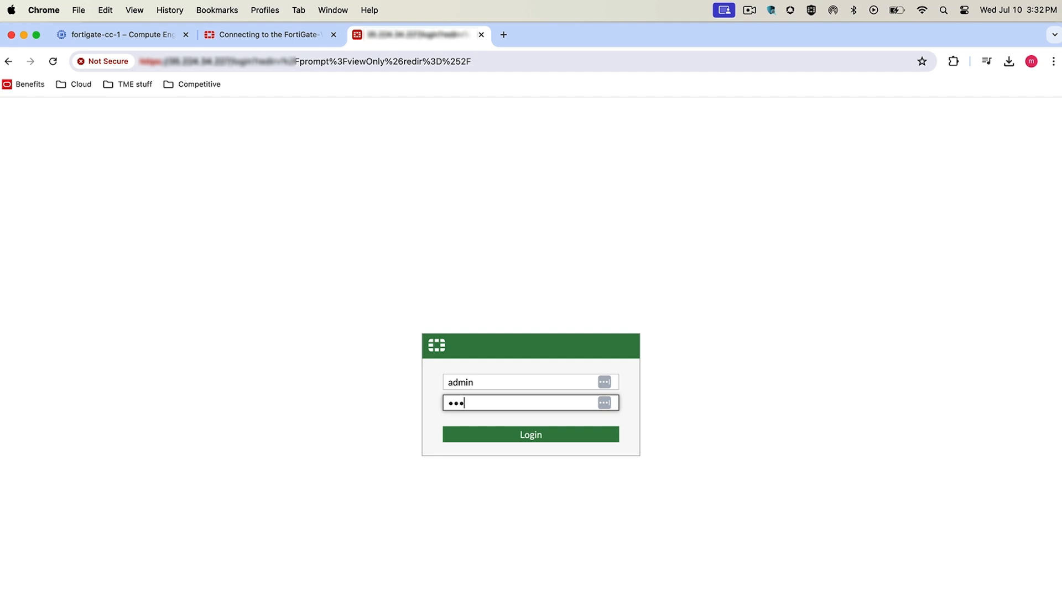
pyautogui.click(530, 434)
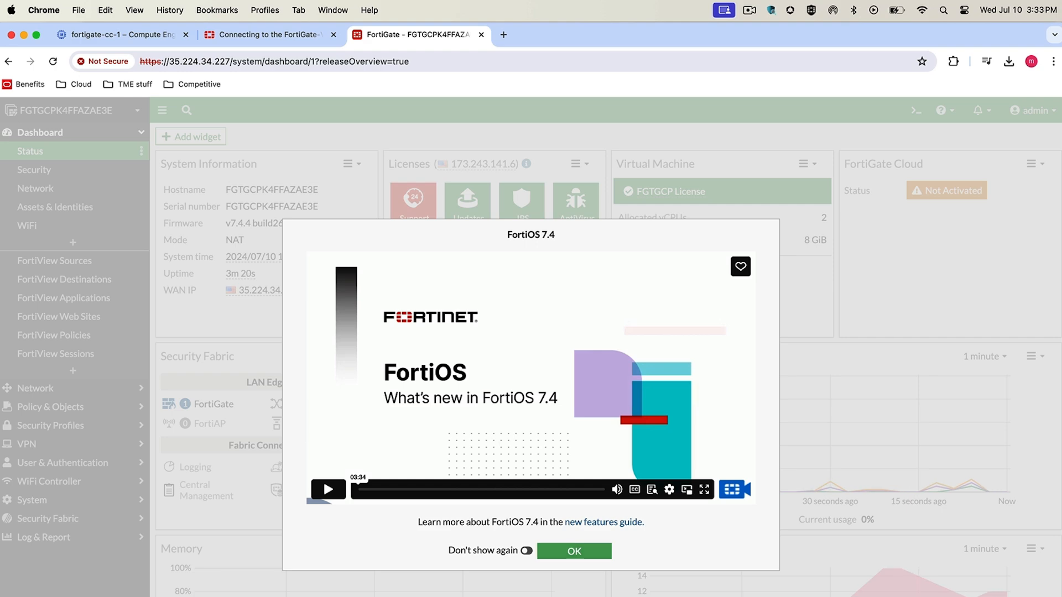
# Turn on 'Don't show again' and close the FortiOS 7.4 what's-new notice
pyautogui.click(527, 549)
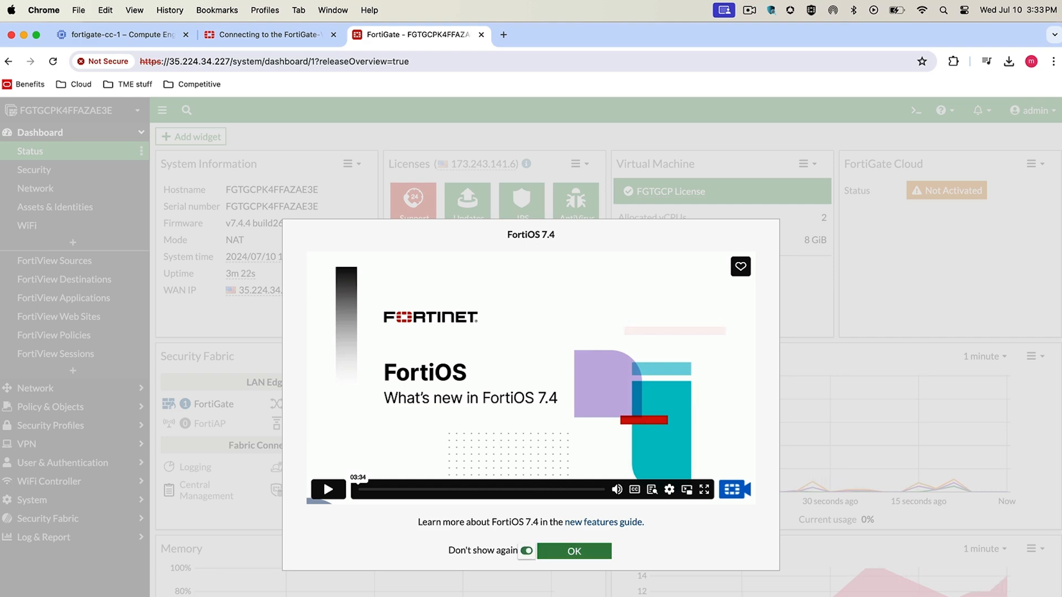
pyautogui.click(573, 552)
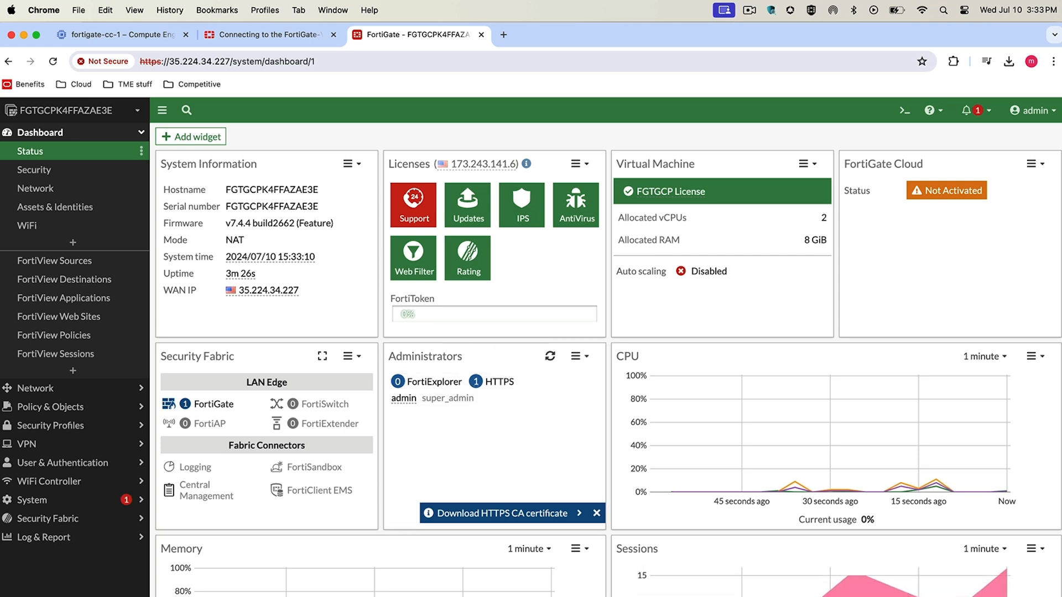
pyautogui.moveTo(241, 272)
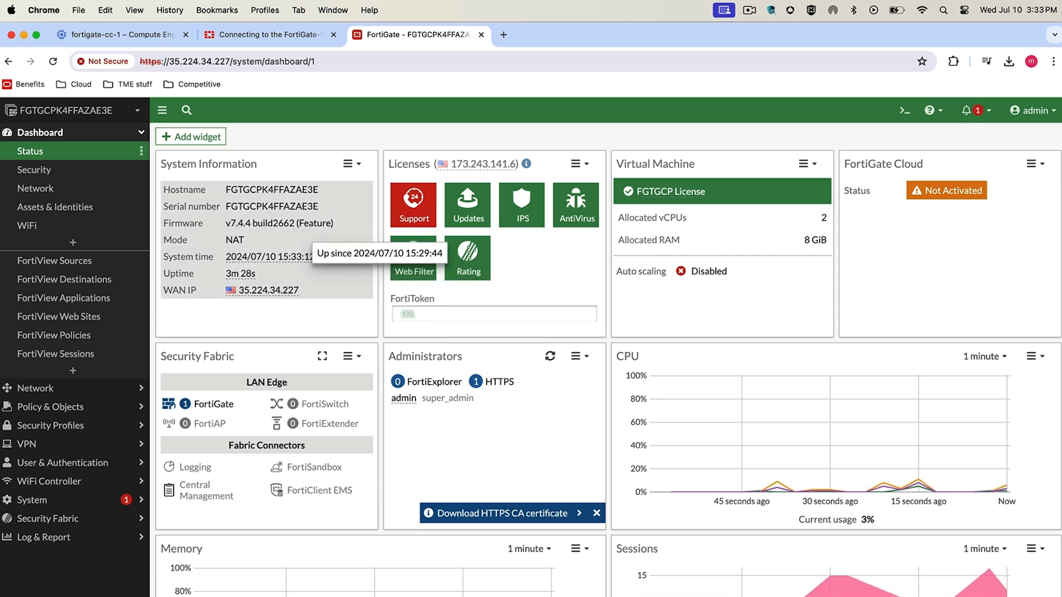